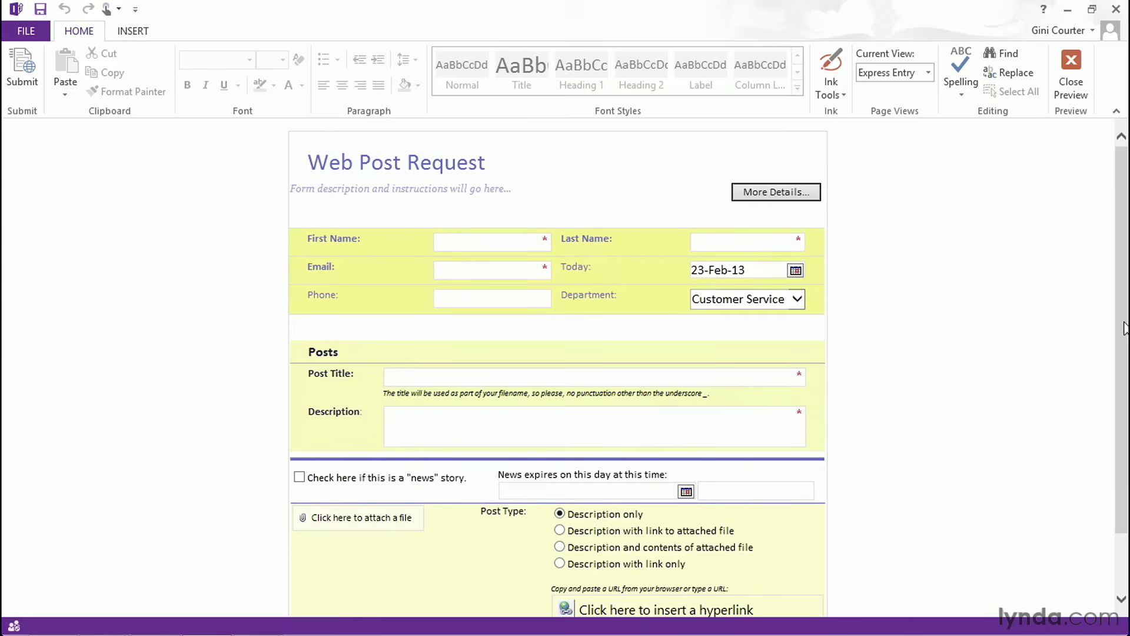
Focus the Posts section and scroll through the User Data Entry view's added fields
{"action": "left_click", "coordinate": [492, 239]}
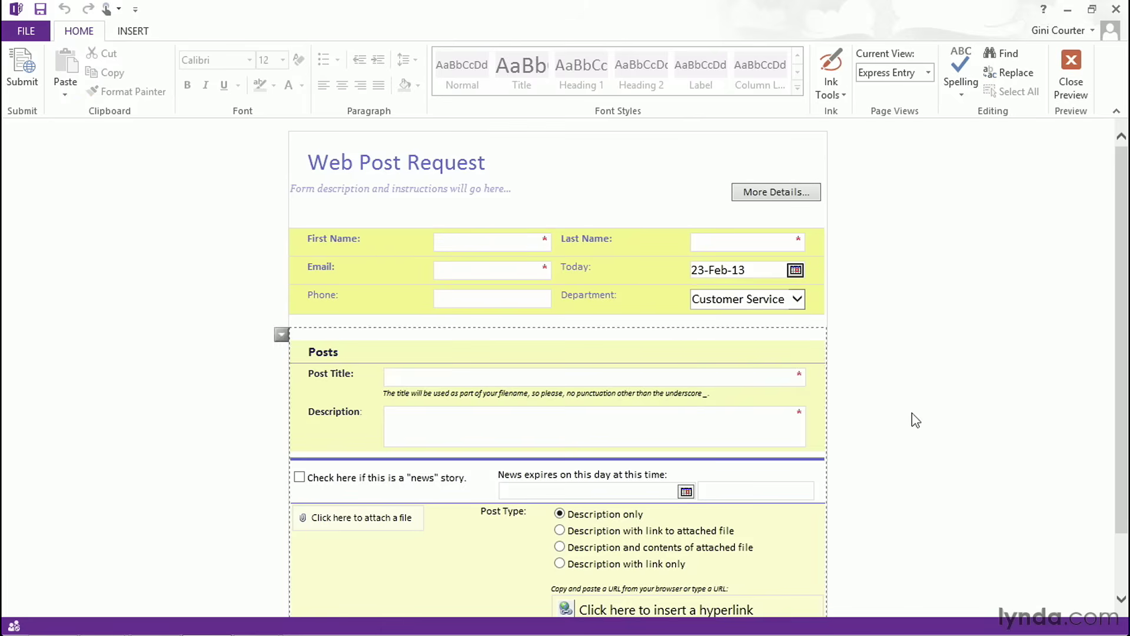
{"action": "scroll", "scroll_direction": "down", "scroll_amount": 3}
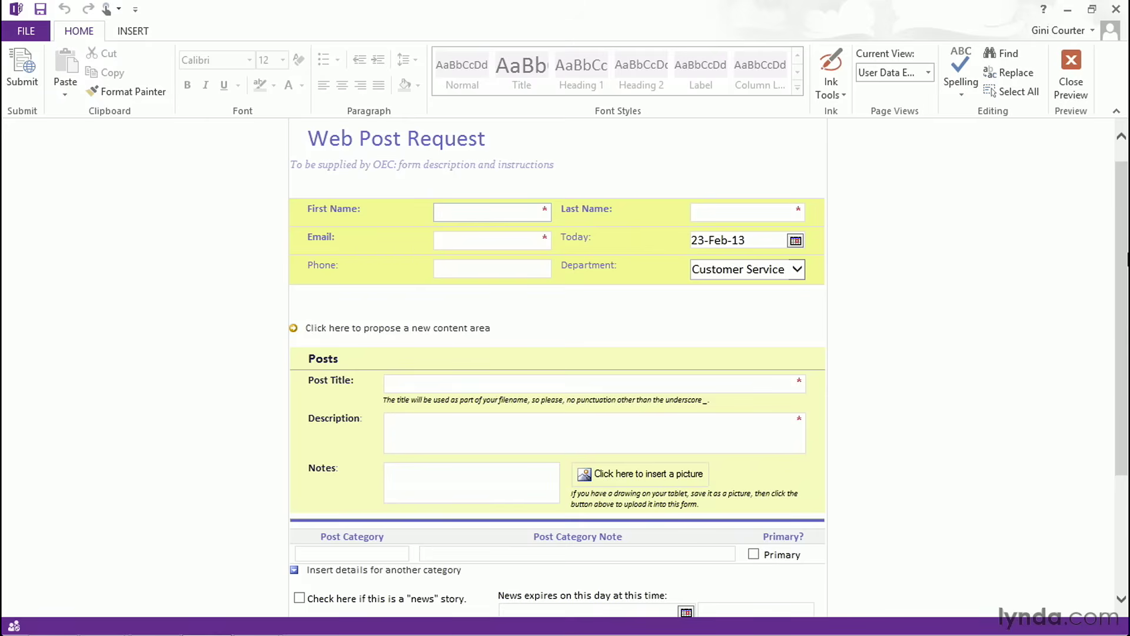
{"action": "left_click", "coordinate": [492, 210]}
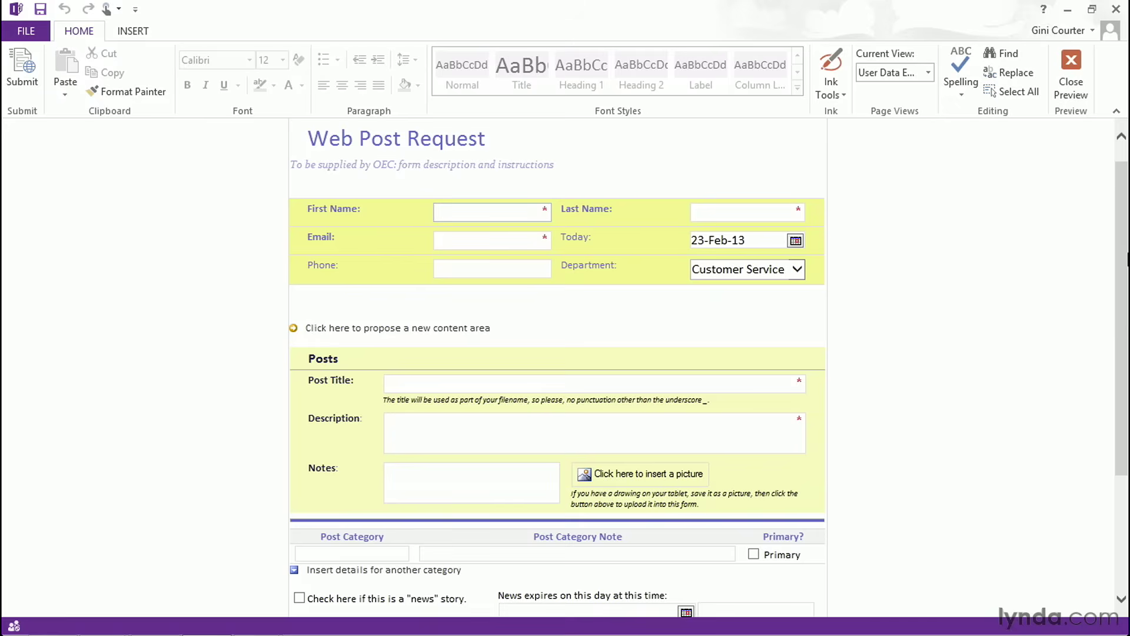
{"action": "left_click", "coordinate": [493, 210]}
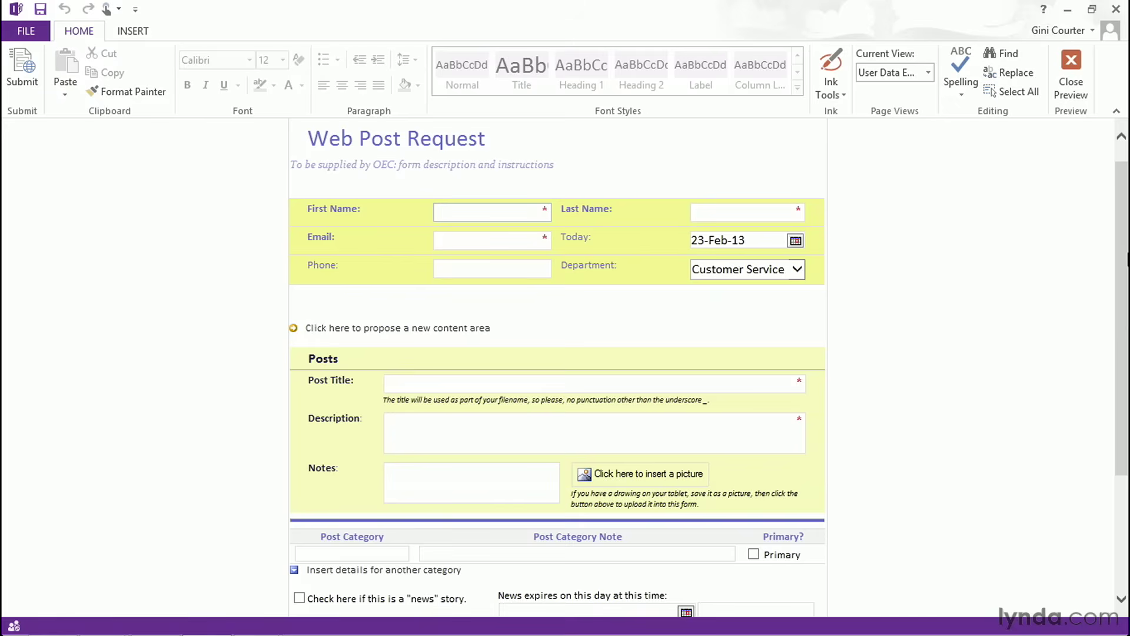
{"action": "left_click", "coordinate": [492, 211]}
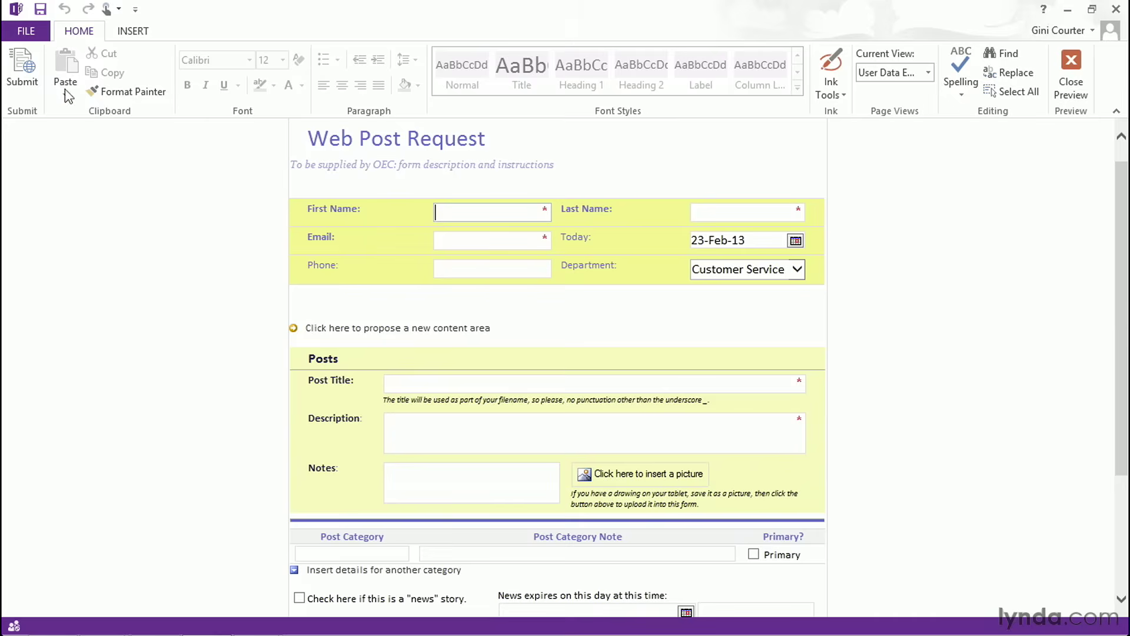
{"action": "mouse_move", "coordinate": [21, 68]}
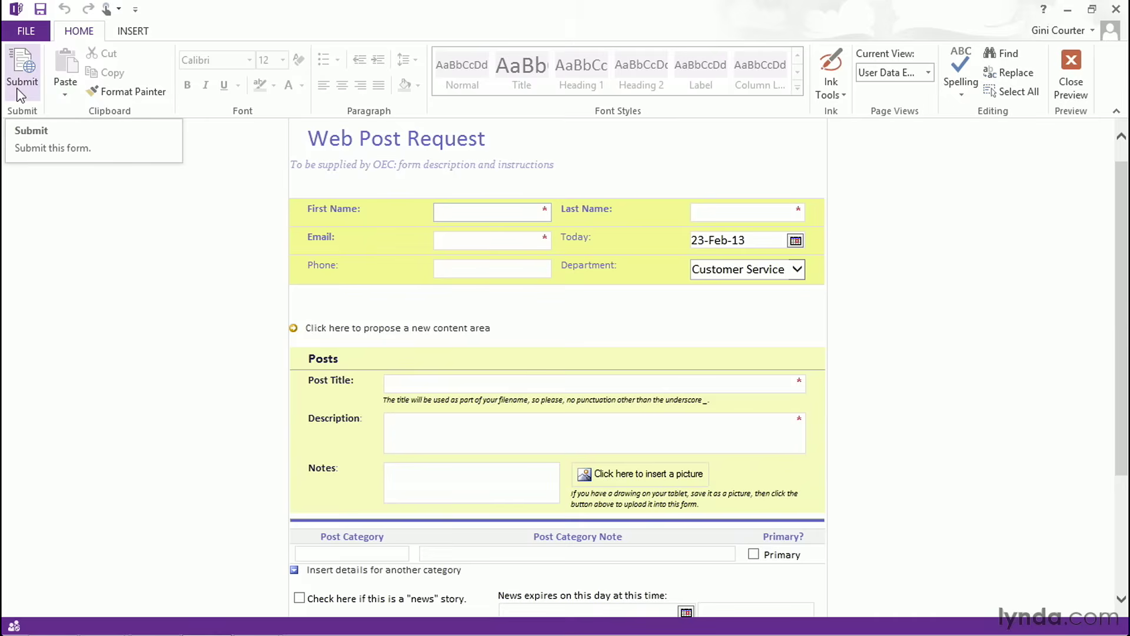
{"action": "left_click", "coordinate": [493, 211]}
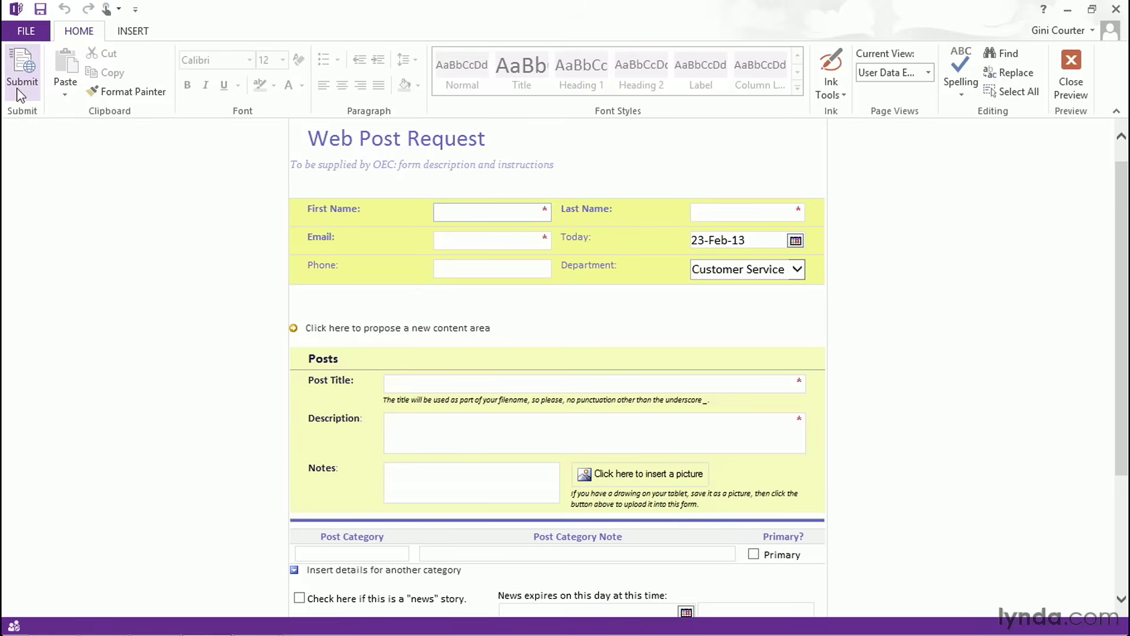
{"action": "left_click", "coordinate": [492, 212]}
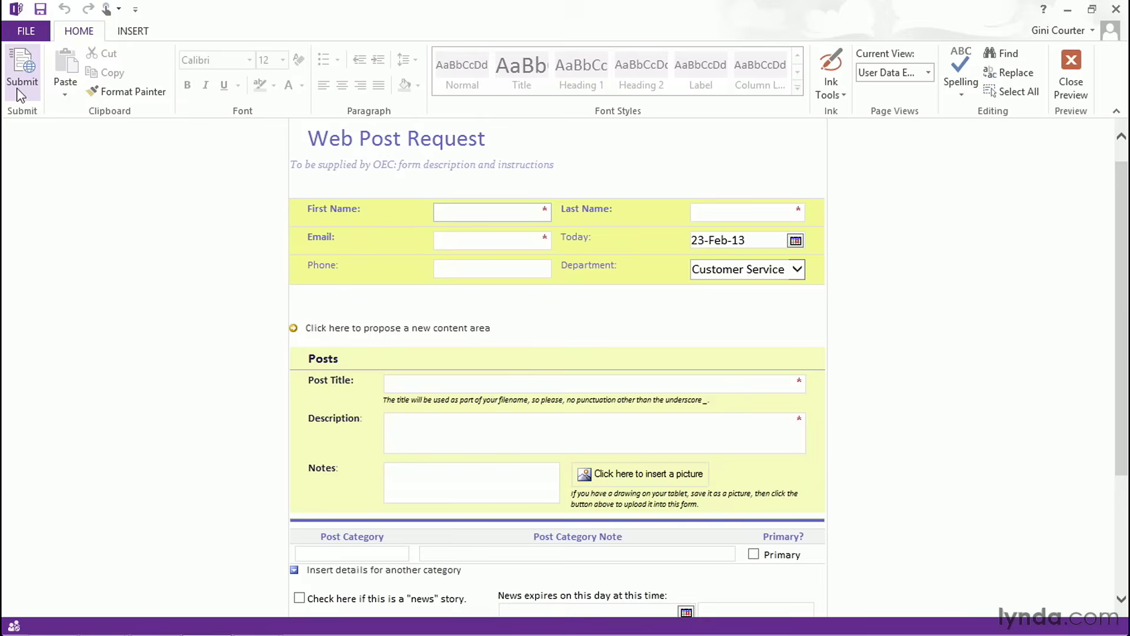
{"action": "left_click", "coordinate": [492, 211]}
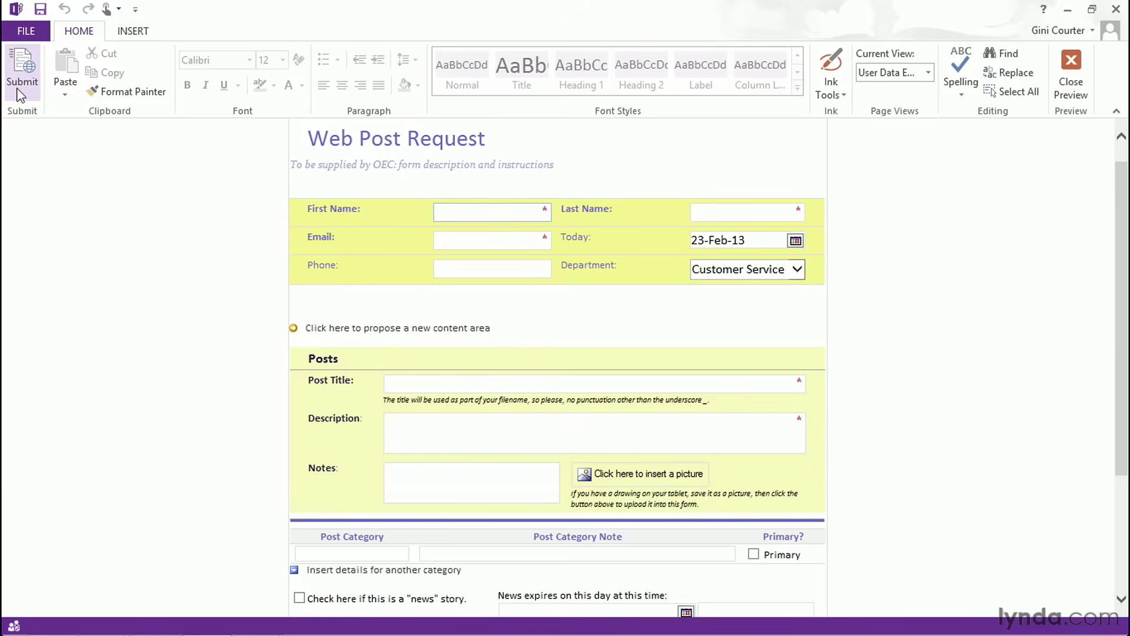
{"action": "mouse_move", "coordinate": [21, 72]}
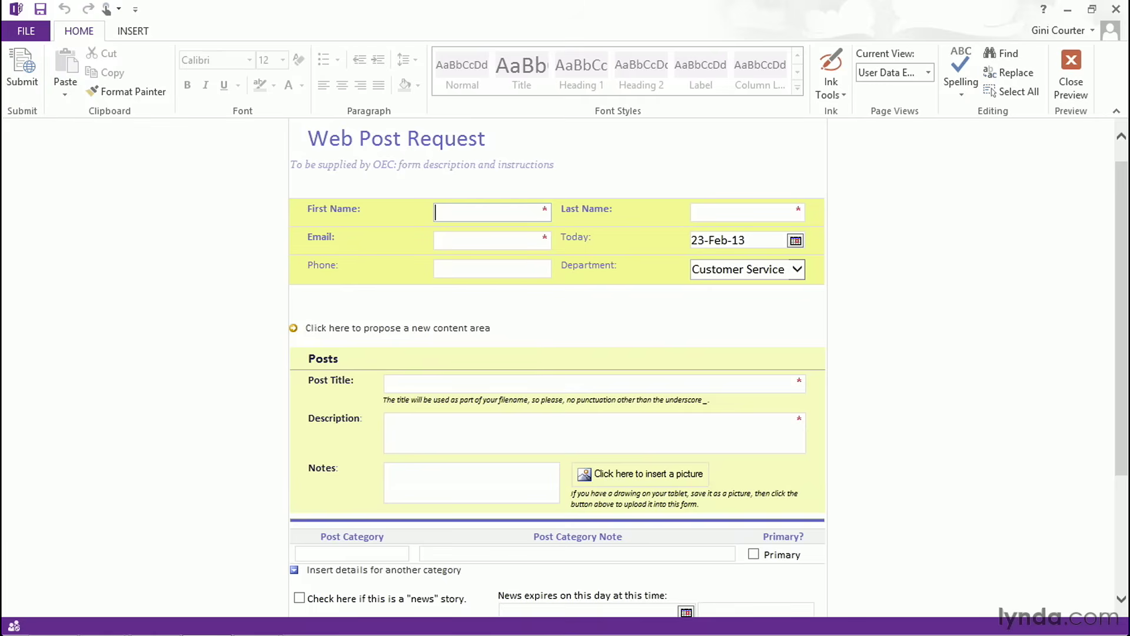
{"action": "mouse_move", "coordinate": [1070, 68]}
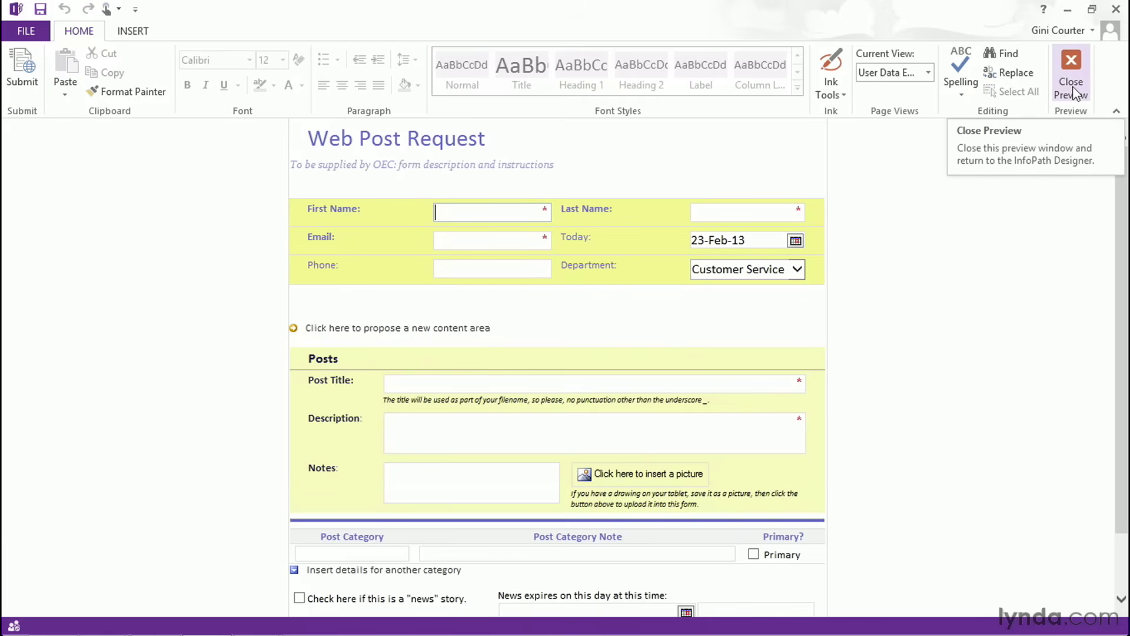
Close the preview and browse the Insert, Page Design and Data ribbons in Designer
{"action": "left_click", "coordinate": [1070, 68]}
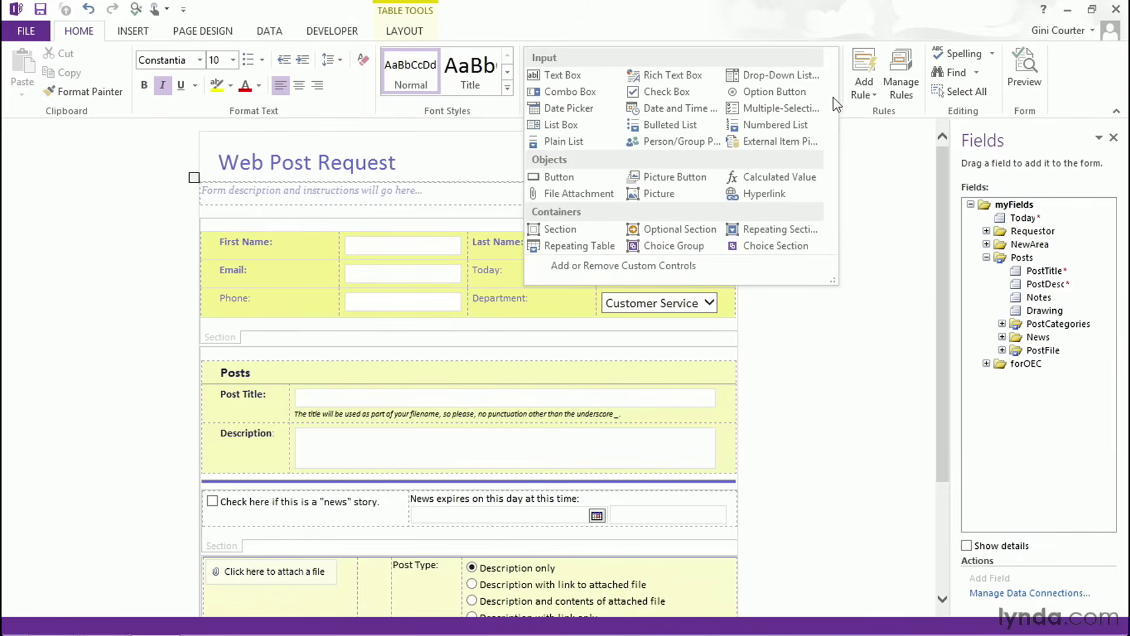
{"action": "mouse_move", "coordinate": [865, 149]}
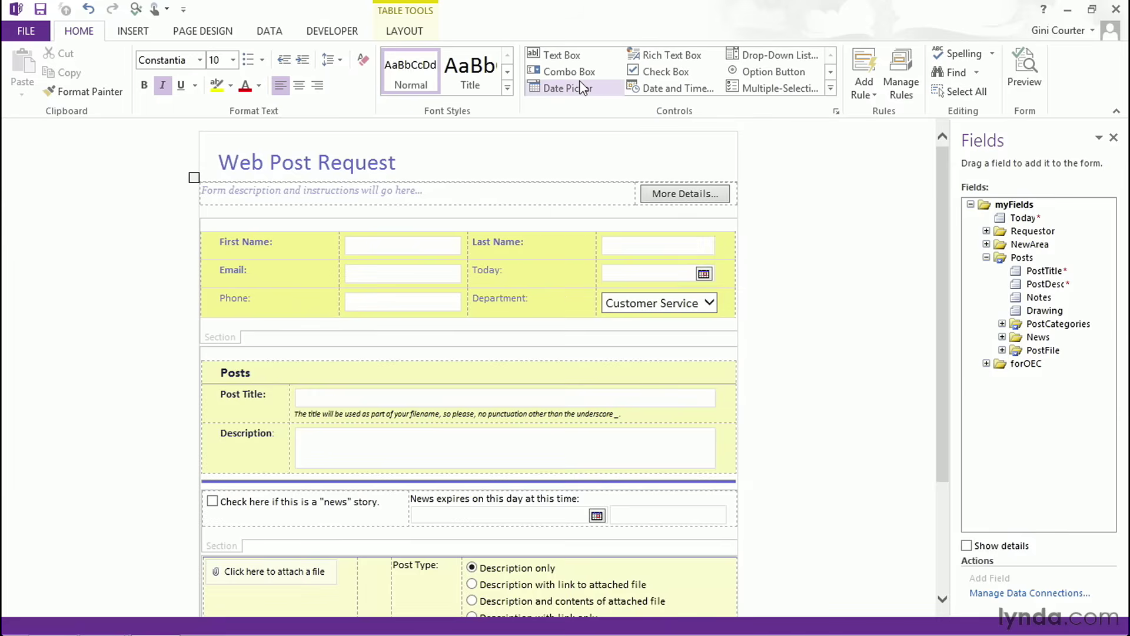
{"action": "left_click", "coordinate": [133, 30]}
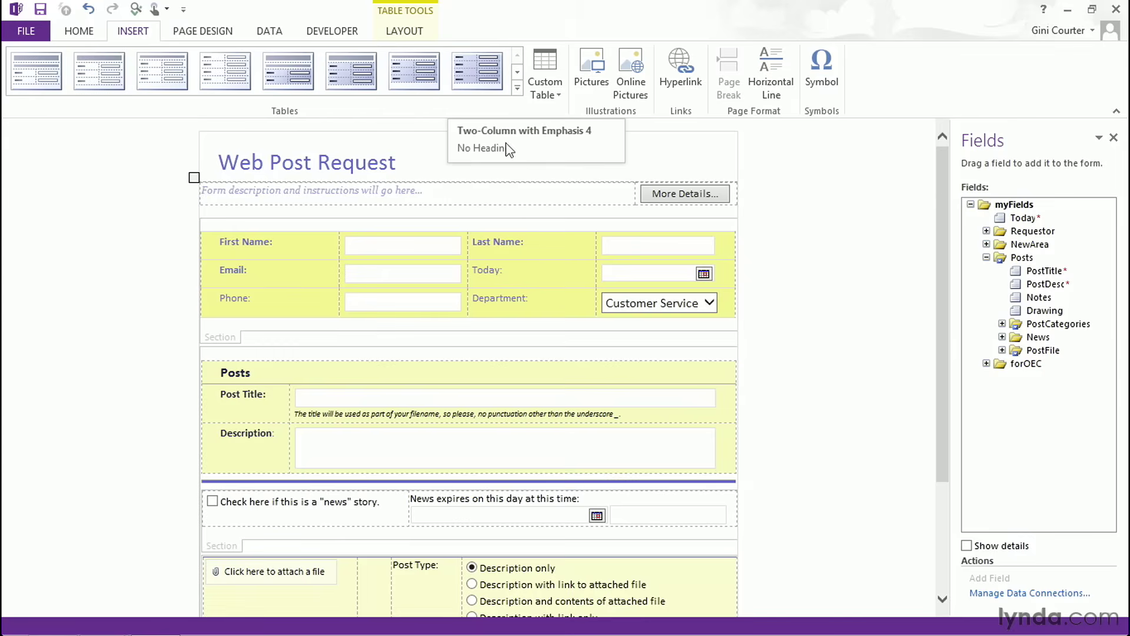
{"action": "left_click", "coordinate": [202, 31]}
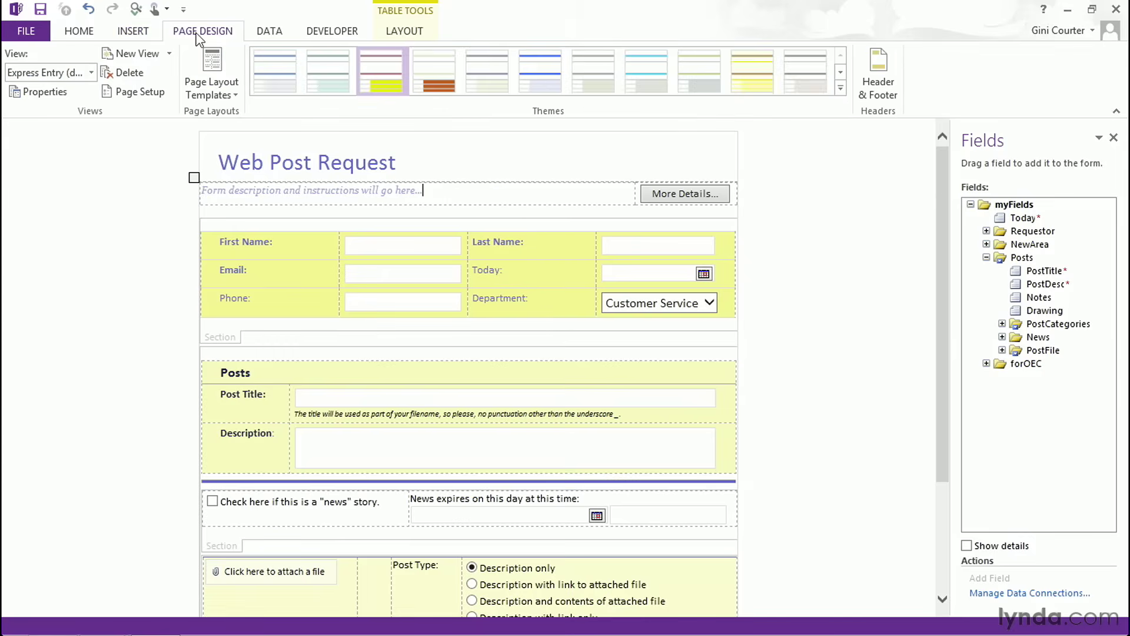
{"action": "left_click", "coordinate": [268, 31]}
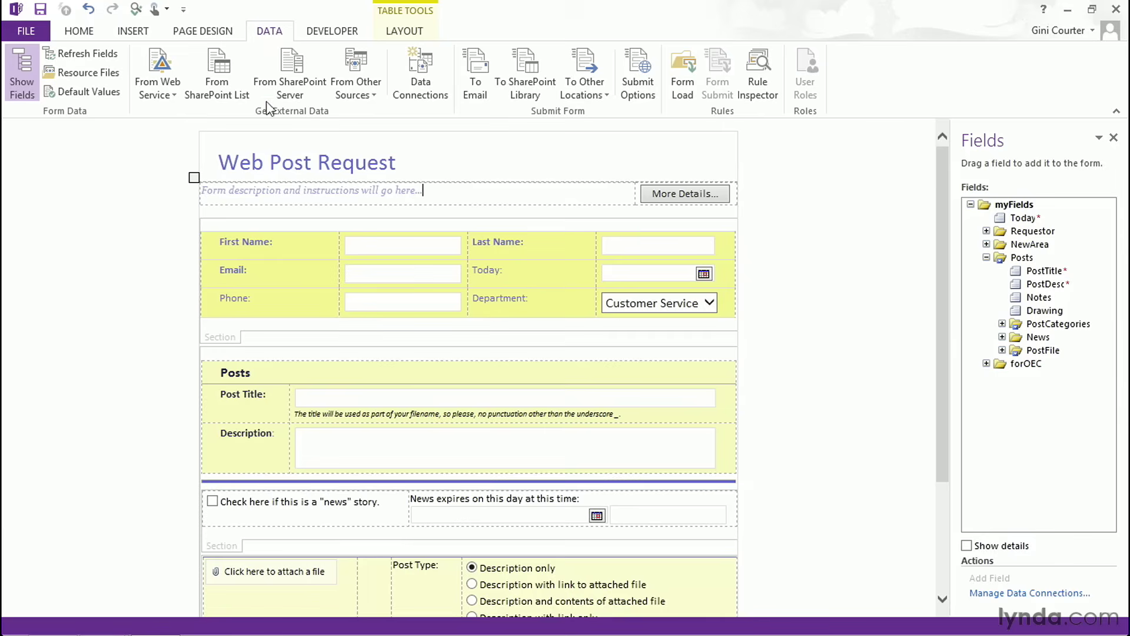
{"action": "mouse_move", "coordinate": [423, 124]}
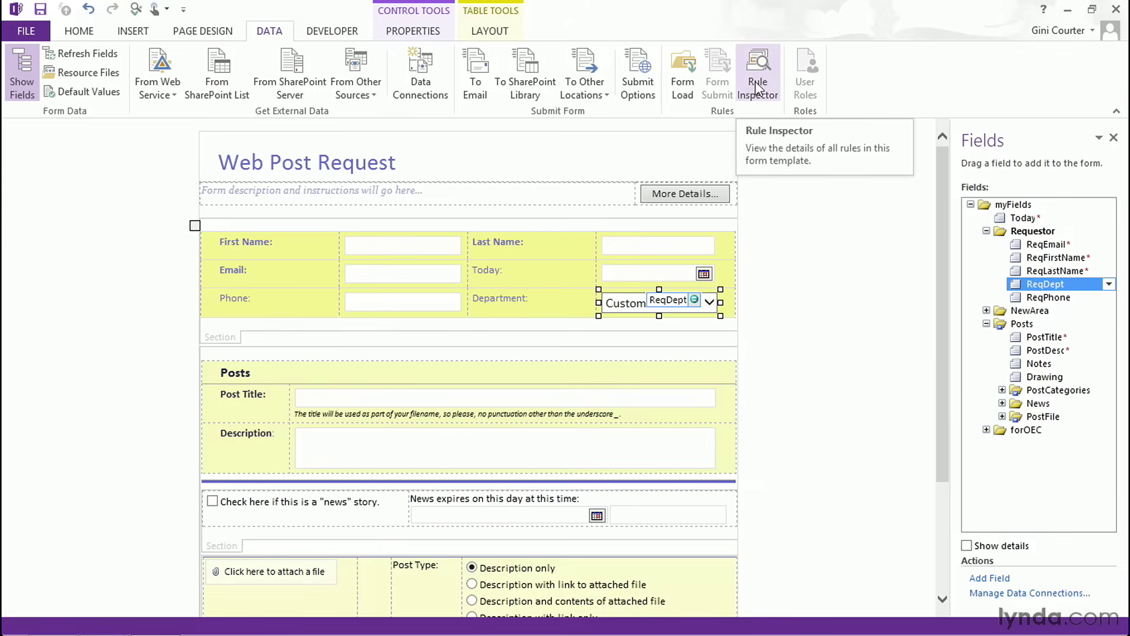
{"action": "mouse_move", "coordinate": [693, 112]}
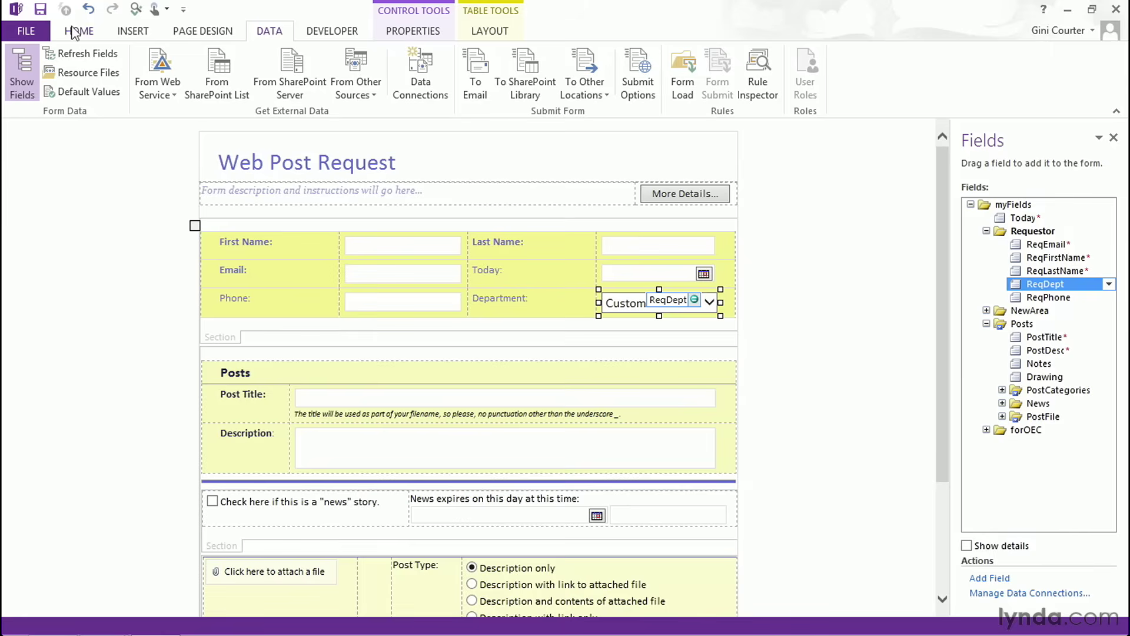
Return to the Home ribbon with its text formatting and form control options
{"action": "left_click", "coordinate": [79, 31]}
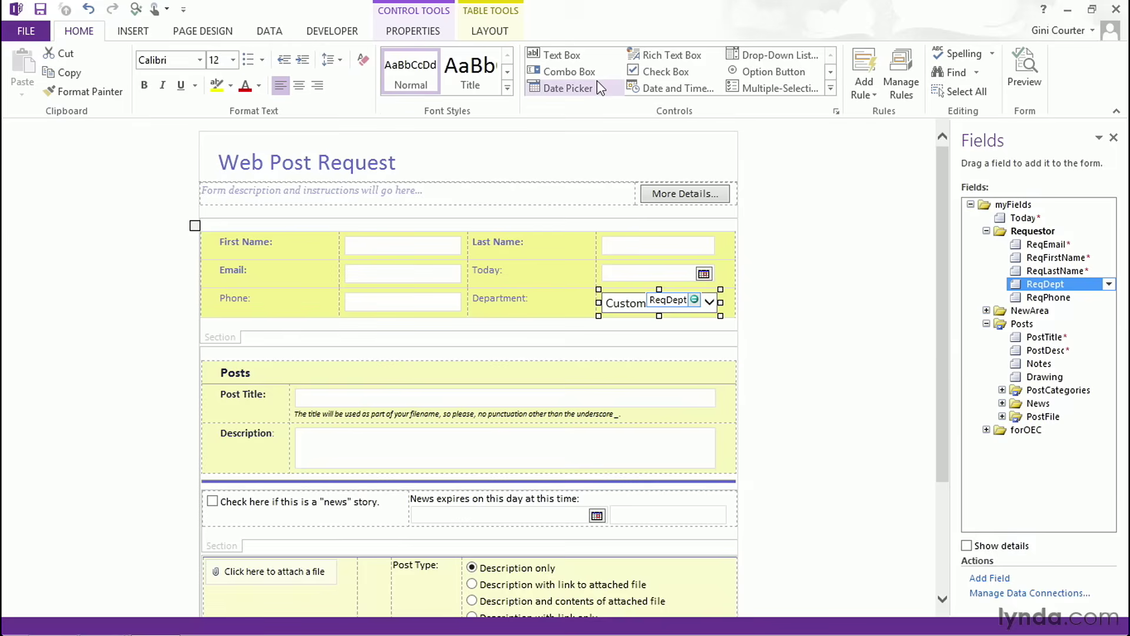
{"action": "mouse_move", "coordinate": [1103, 493]}
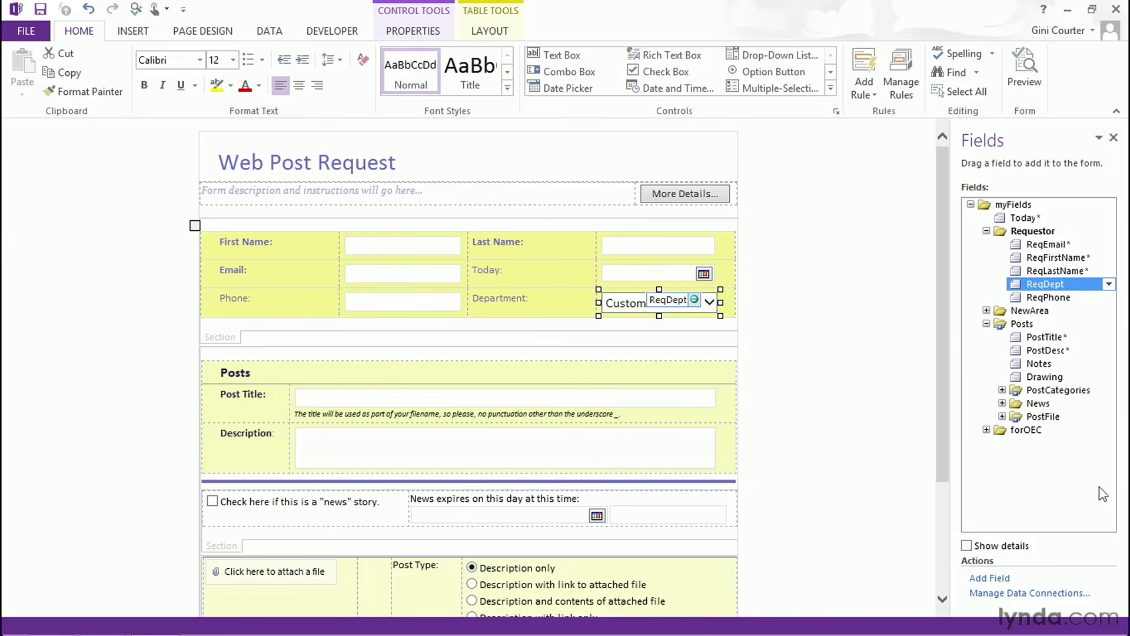